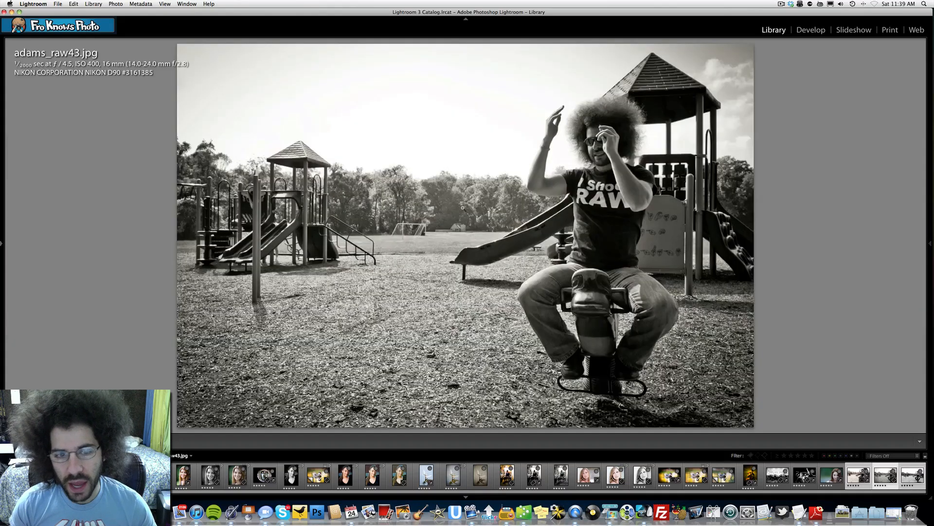
{"action": "mouse_move", "coordinate": [165, 230]}
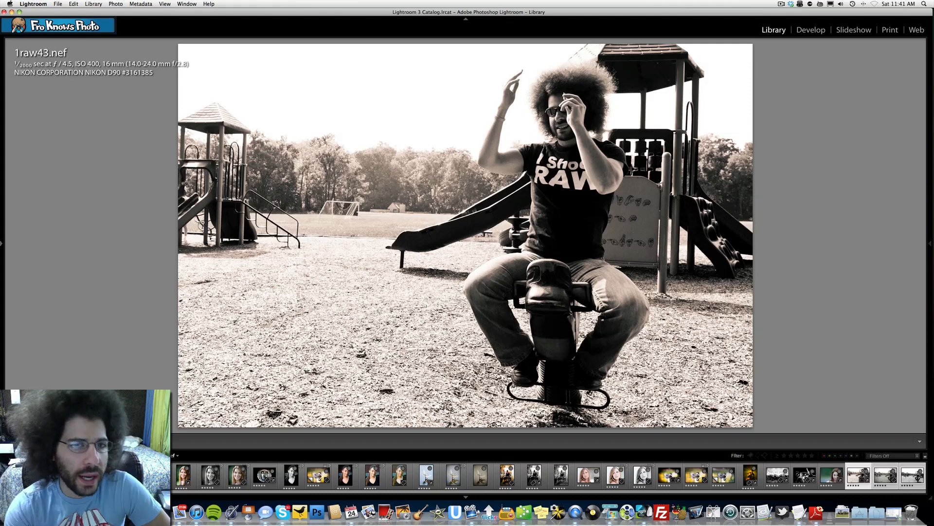
{"action": "mouse_move", "coordinate": [145, 148]}
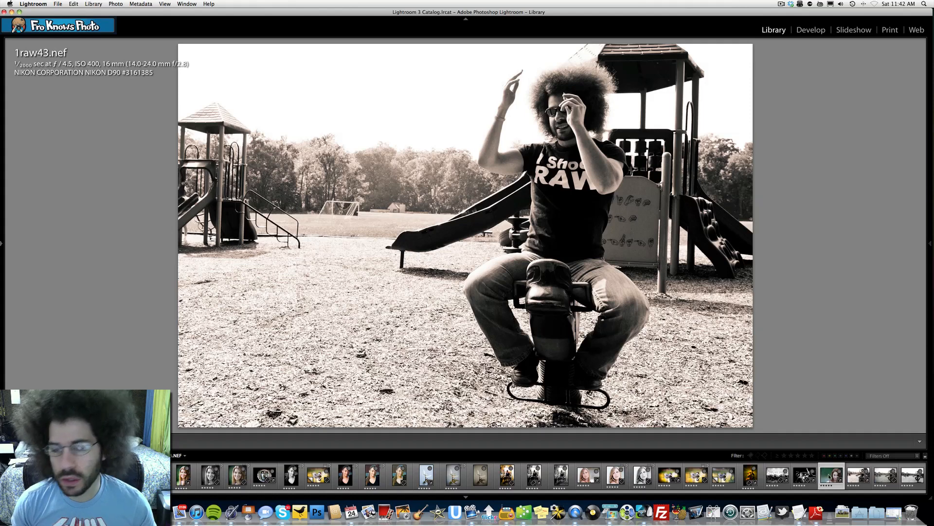
Step: Open JPD_8556.NEF, the red-haired woman's 300 mm close-up, from the filmstrip
{"action": "left_click", "coordinate": [831, 475]}
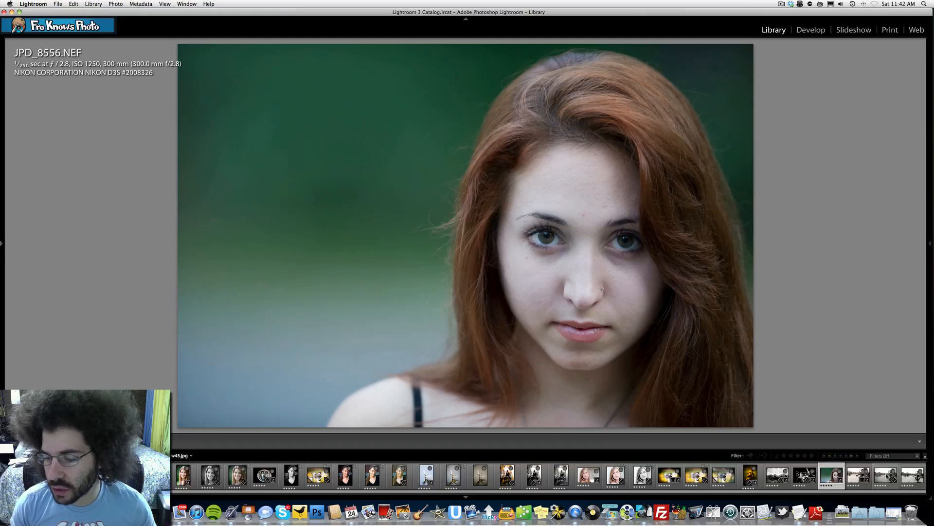
Step: Return to the black-and-white playground portrait adams_raw43.jpg in loupe view
{"action": "left_click", "coordinate": [886, 475]}
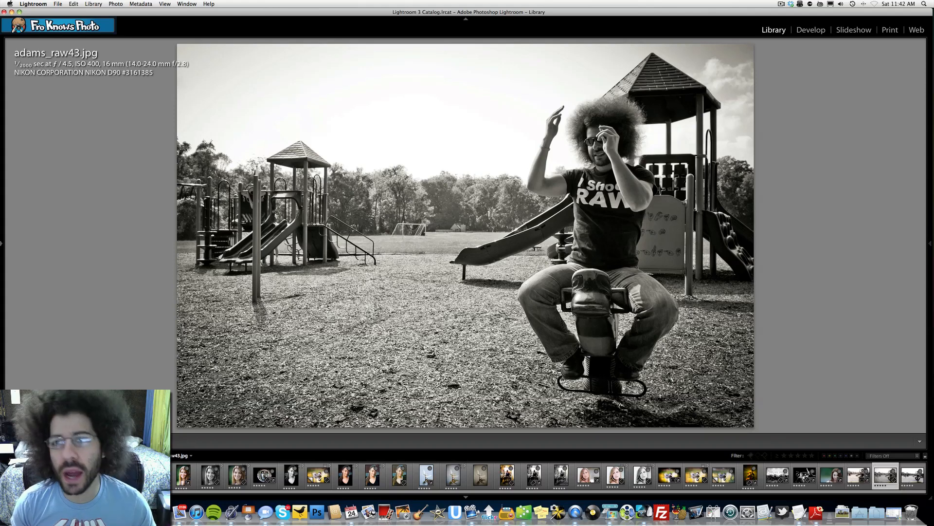
{"action": "mouse_move", "coordinate": [761, 216]}
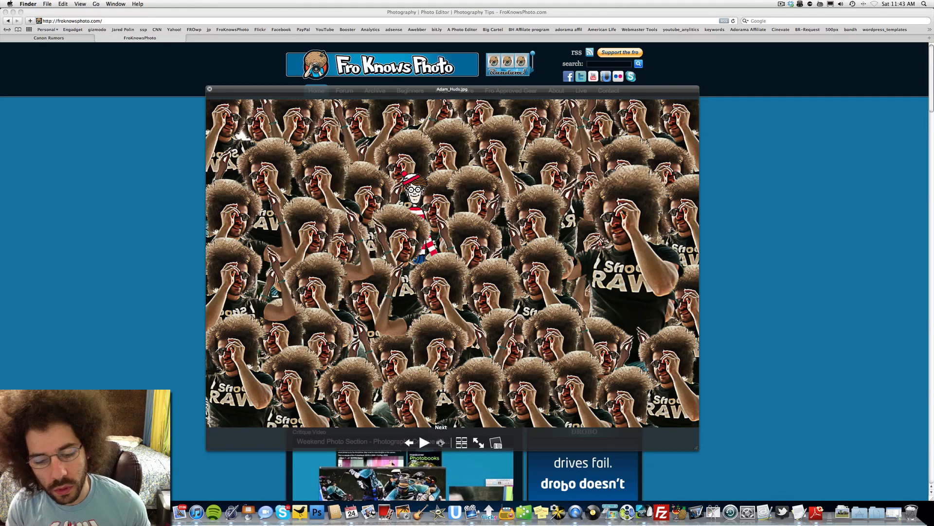
Step: Advance the lightbox past the afro-clones edit to crazybeautifulphoto.jpg
{"action": "left_click", "coordinate": [441, 442]}
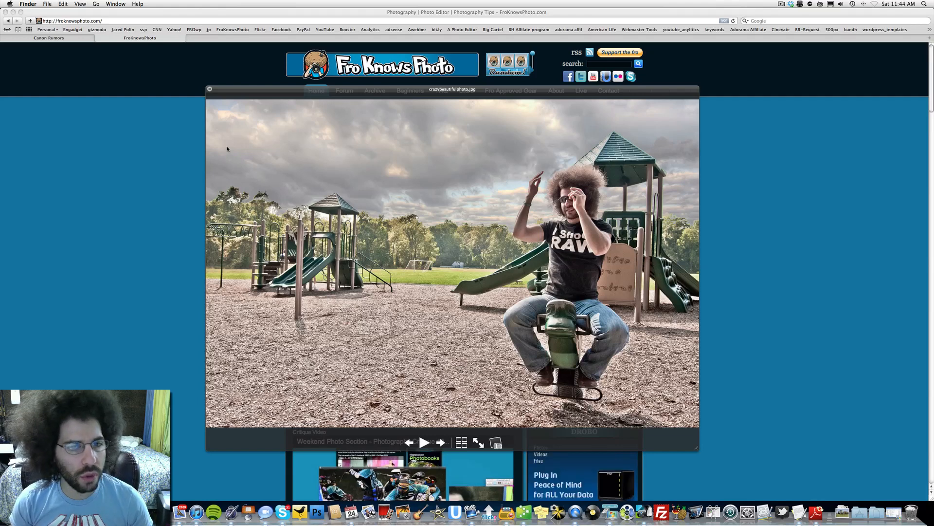
{"action": "mouse_move", "coordinate": [176, 141]}
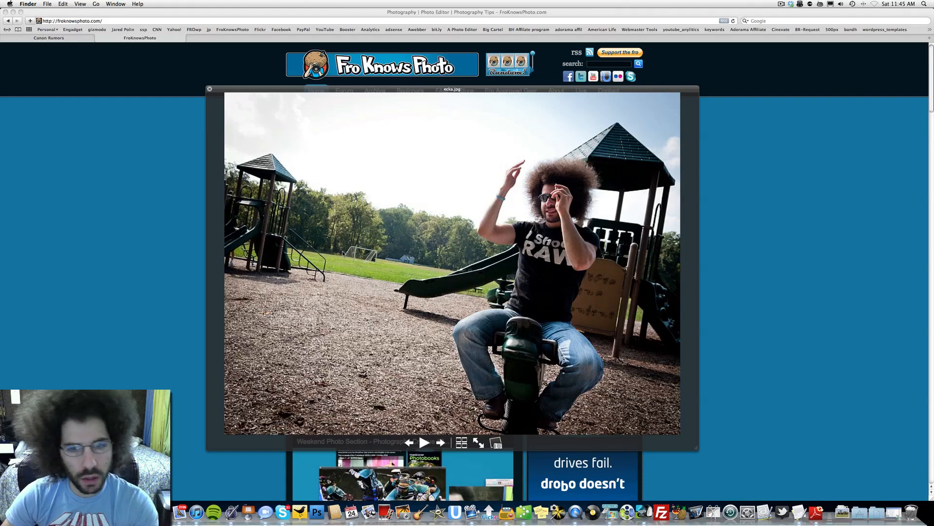
{"action": "left_click", "coordinate": [441, 443]}
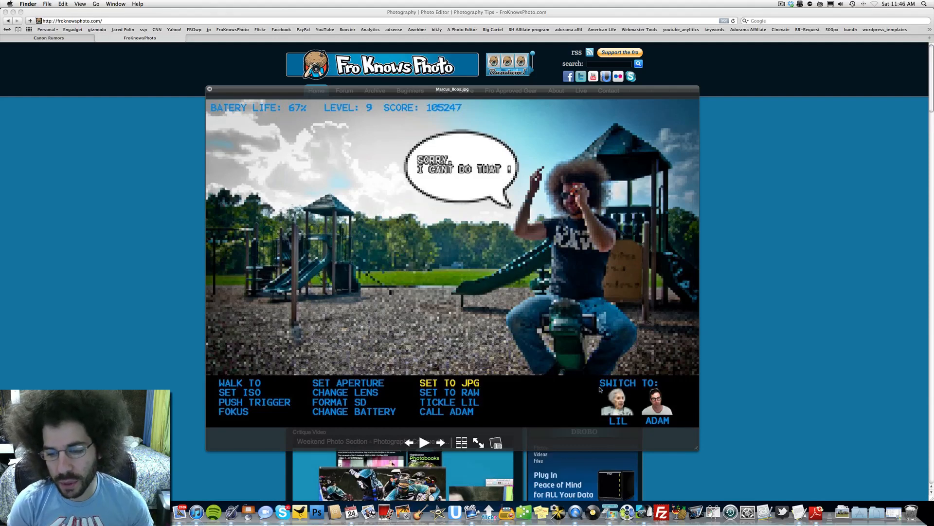
{"action": "mouse_move", "coordinate": [681, 393]}
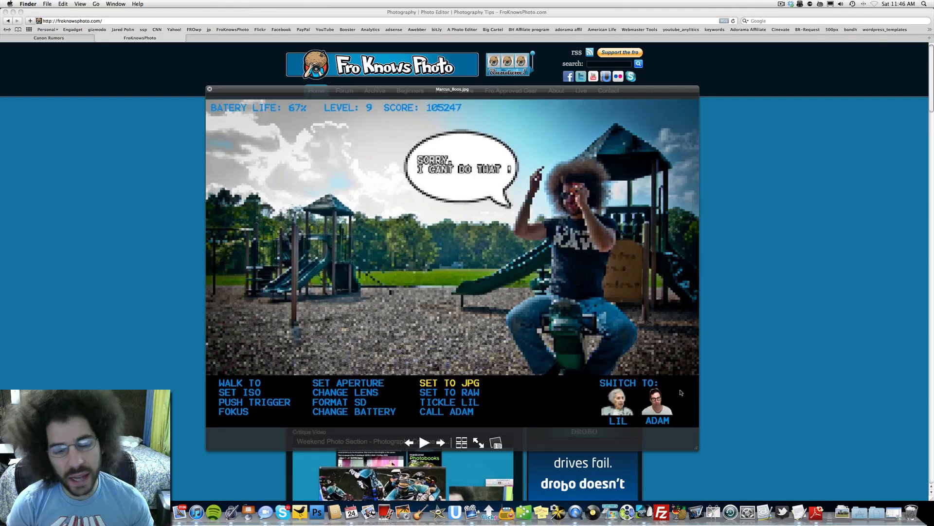